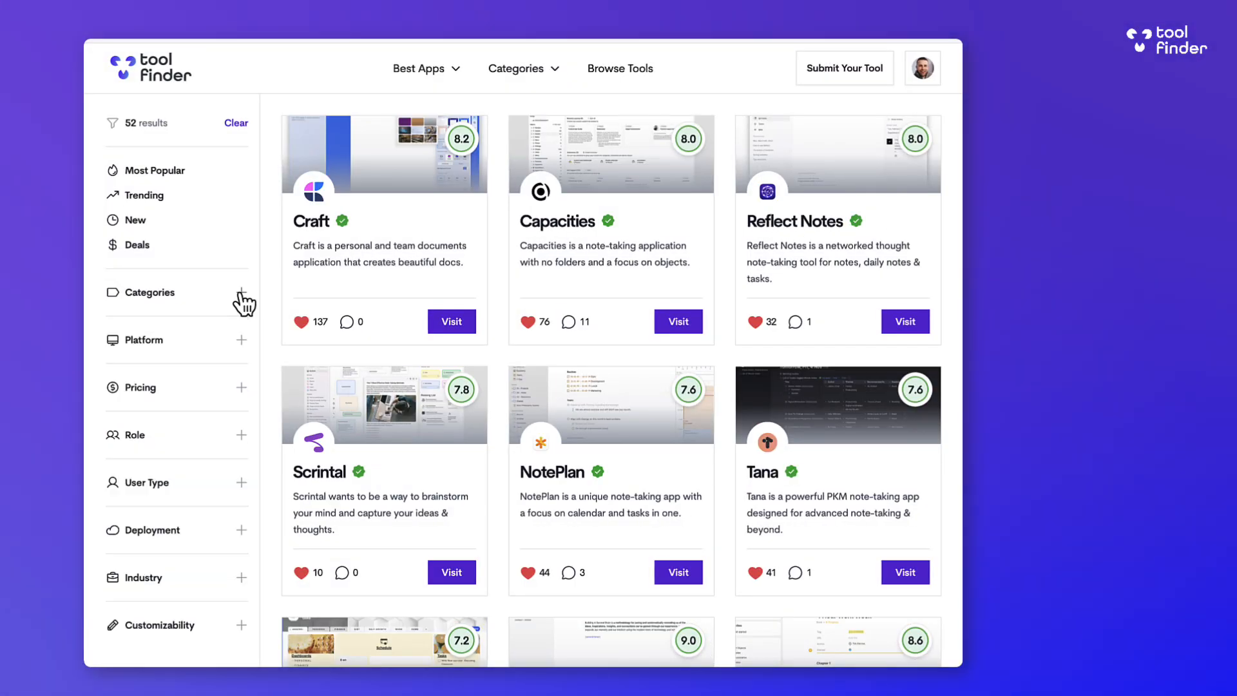
Create a new, empty Untitled floating Raycast note from the Tool Finder page.
click(241, 339)
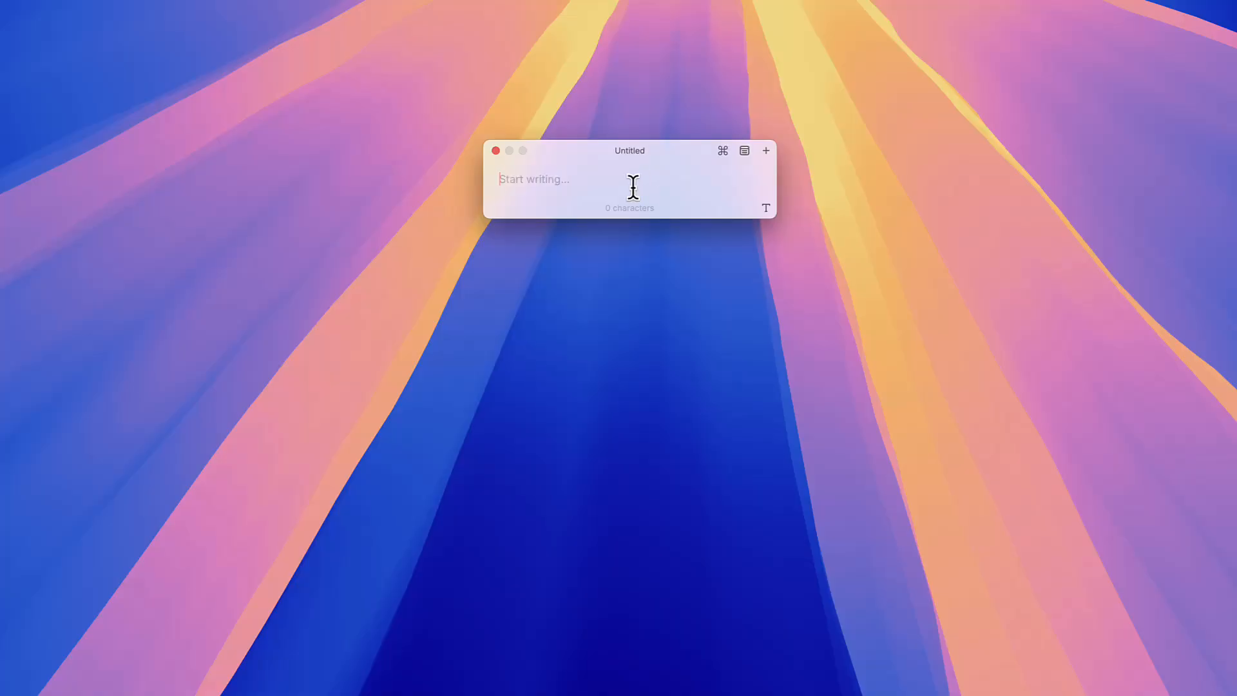
Write the 'Simple' line and add the '# Markdown' and '### H3' headings.
text(Simple)
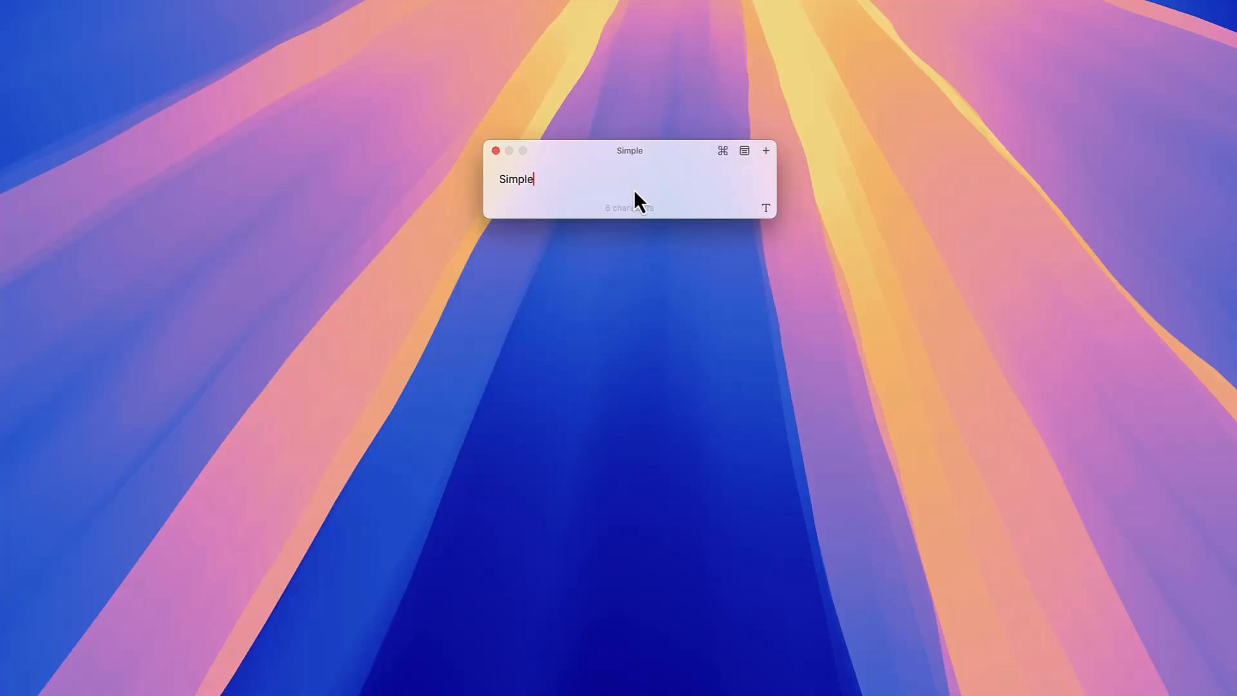
key(Return)
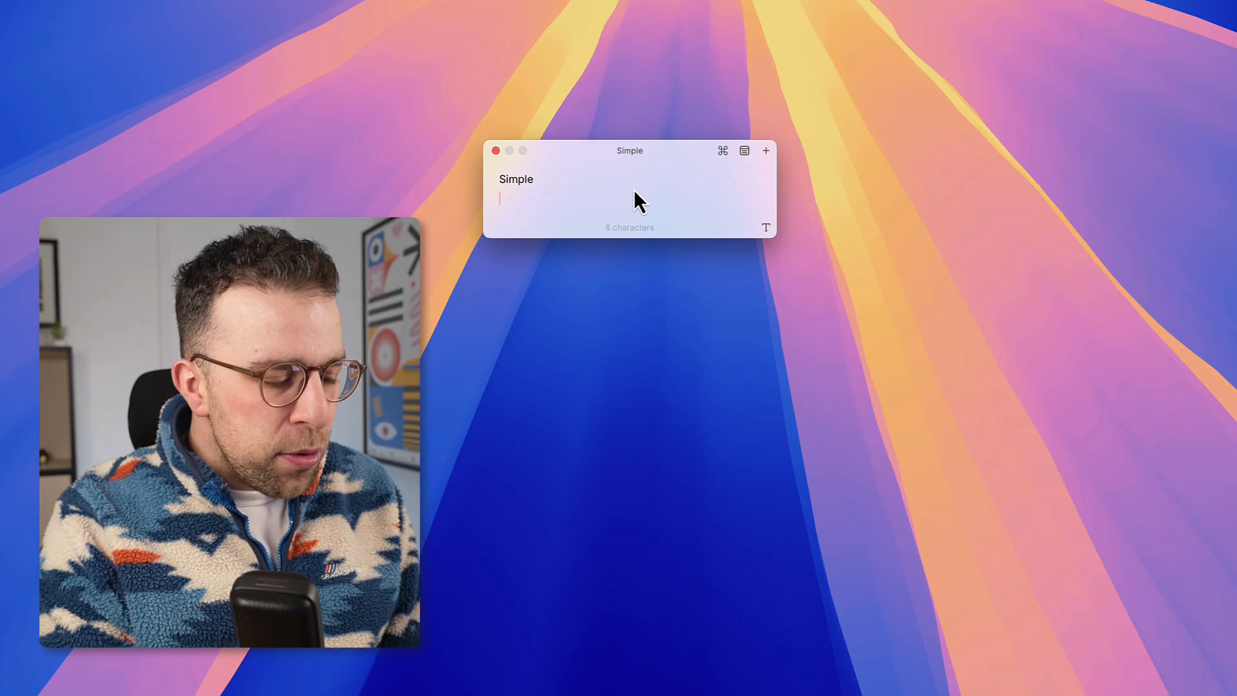
click(721, 151)
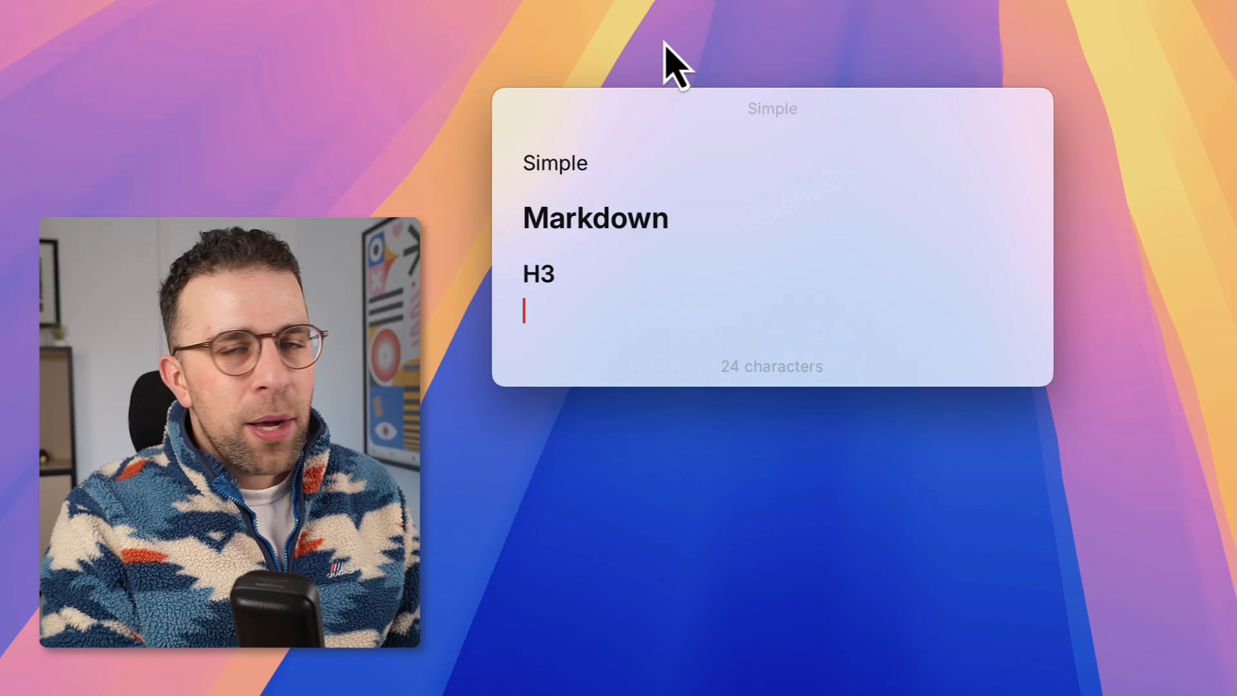
text(p[)
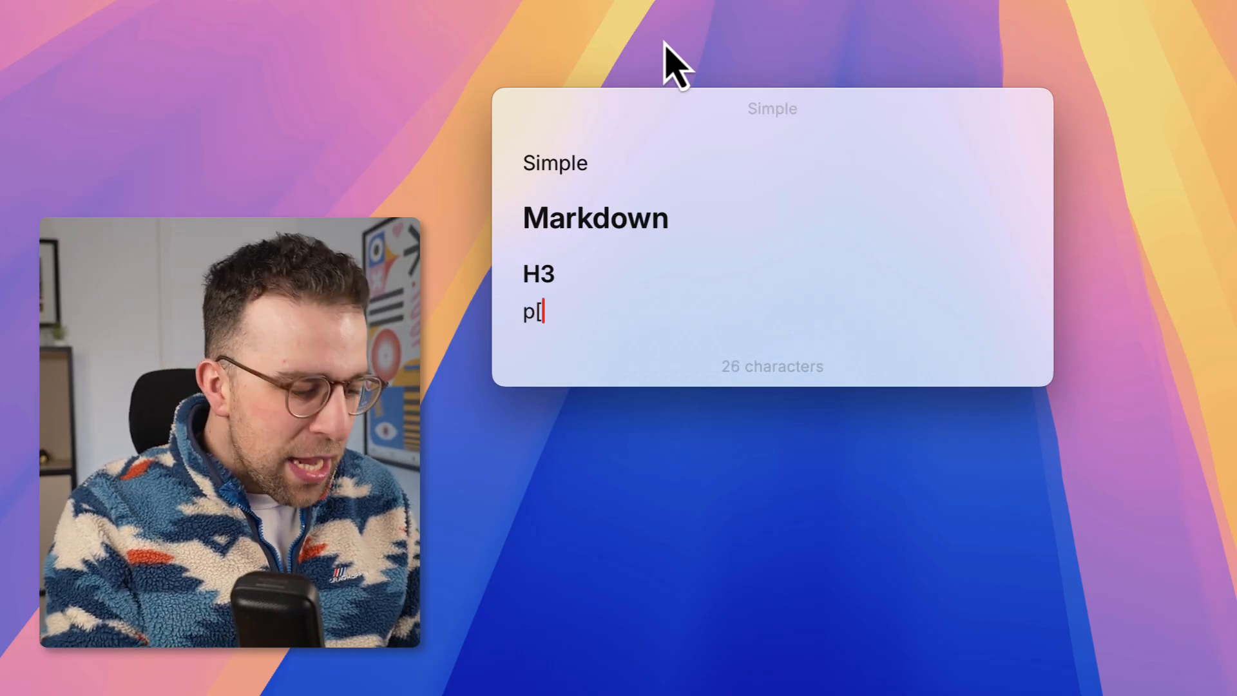
Add a 'Tasks ABC' checkbox item and tick it as done.
text(Ta)
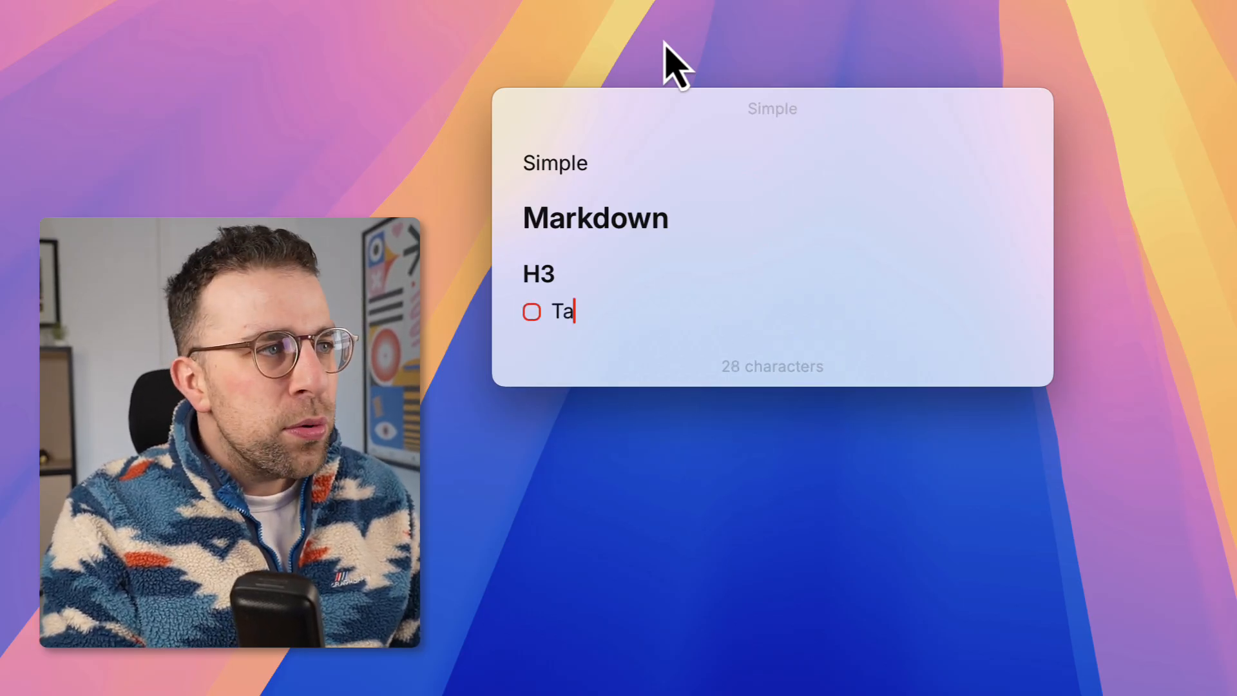
text(s)
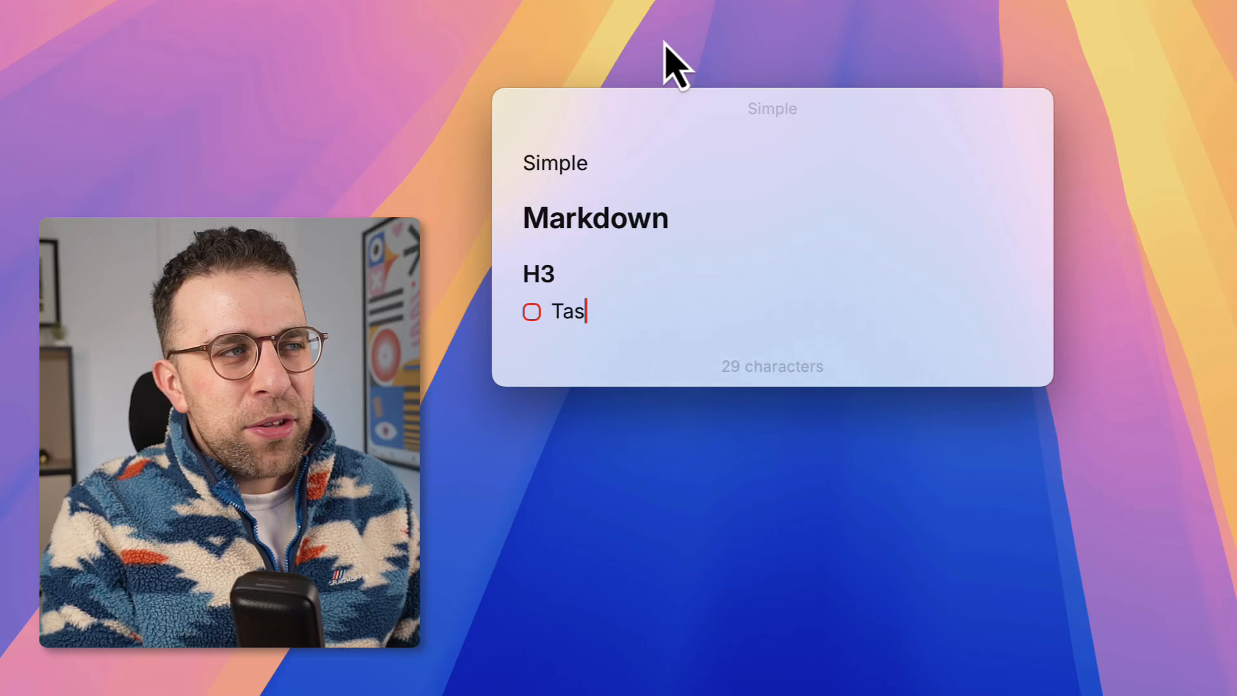
text(ks ABC)
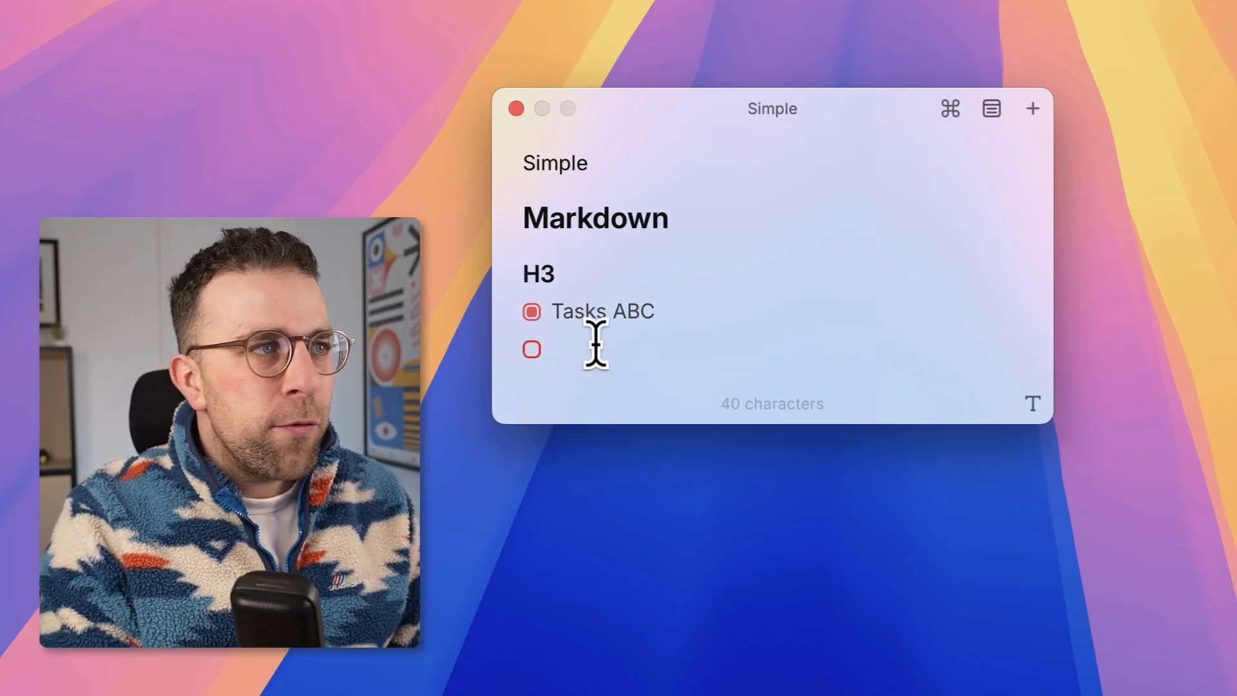
click(516, 108)
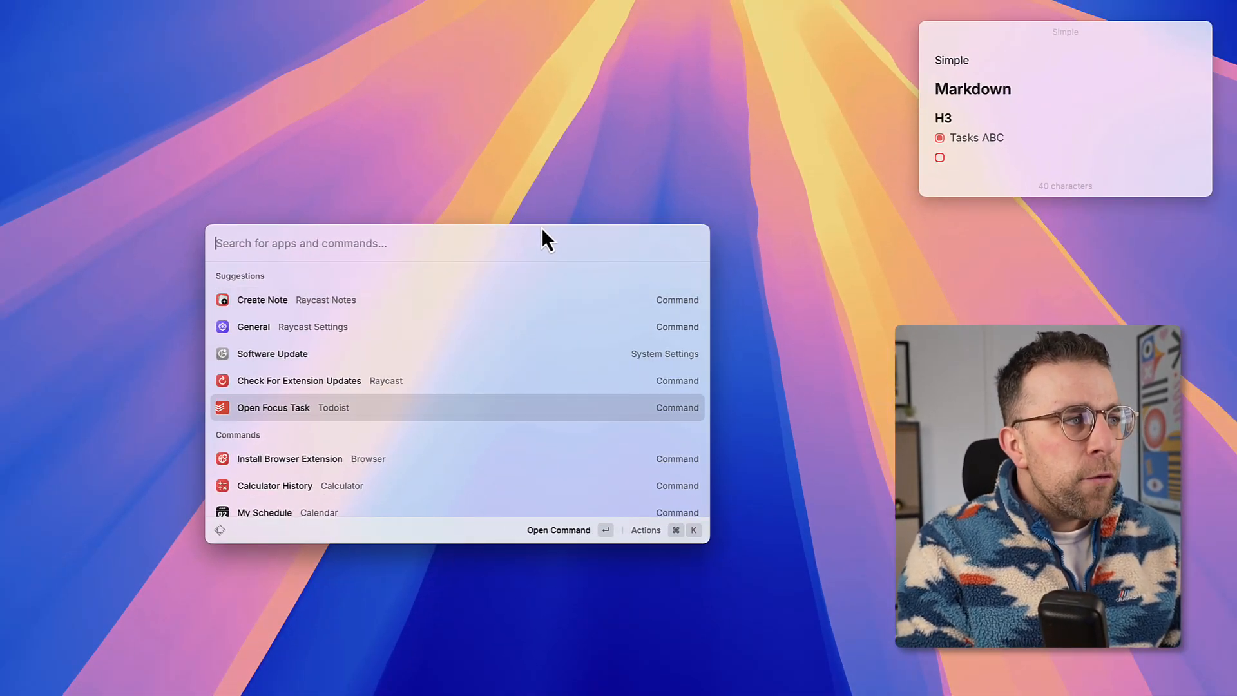
View the focused Todoist Fire Alarm task, then return to start a second untitled note.
click(273, 407)
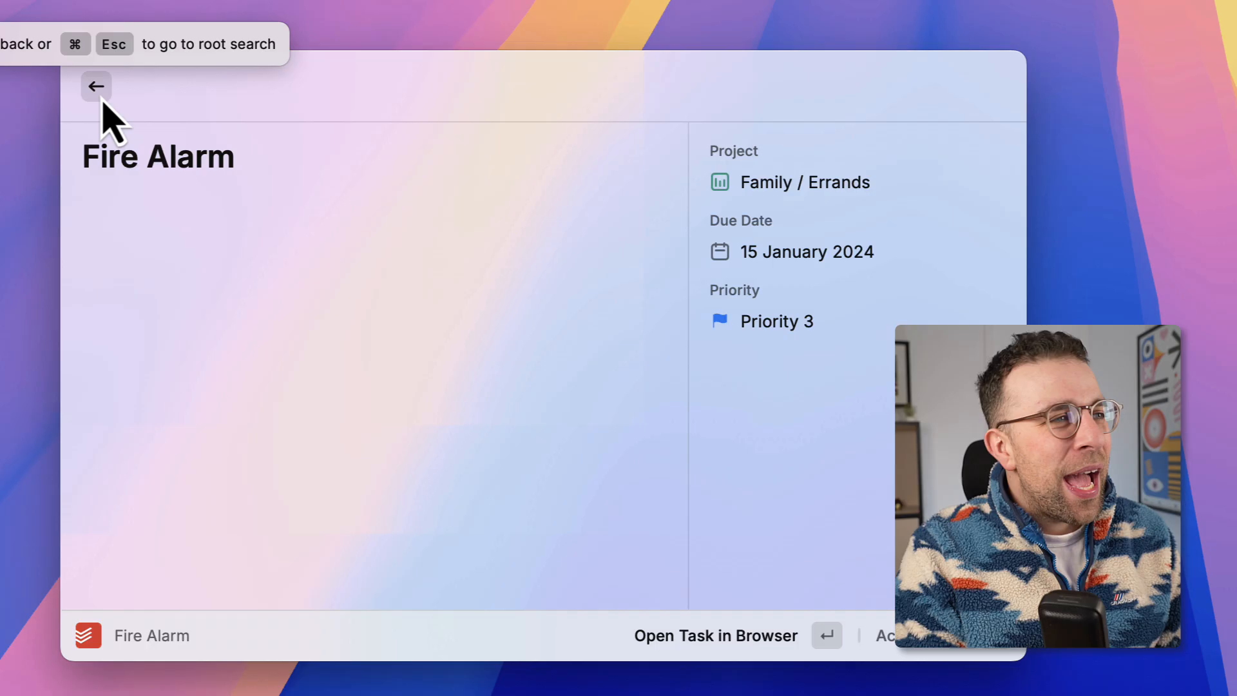
click(95, 86)
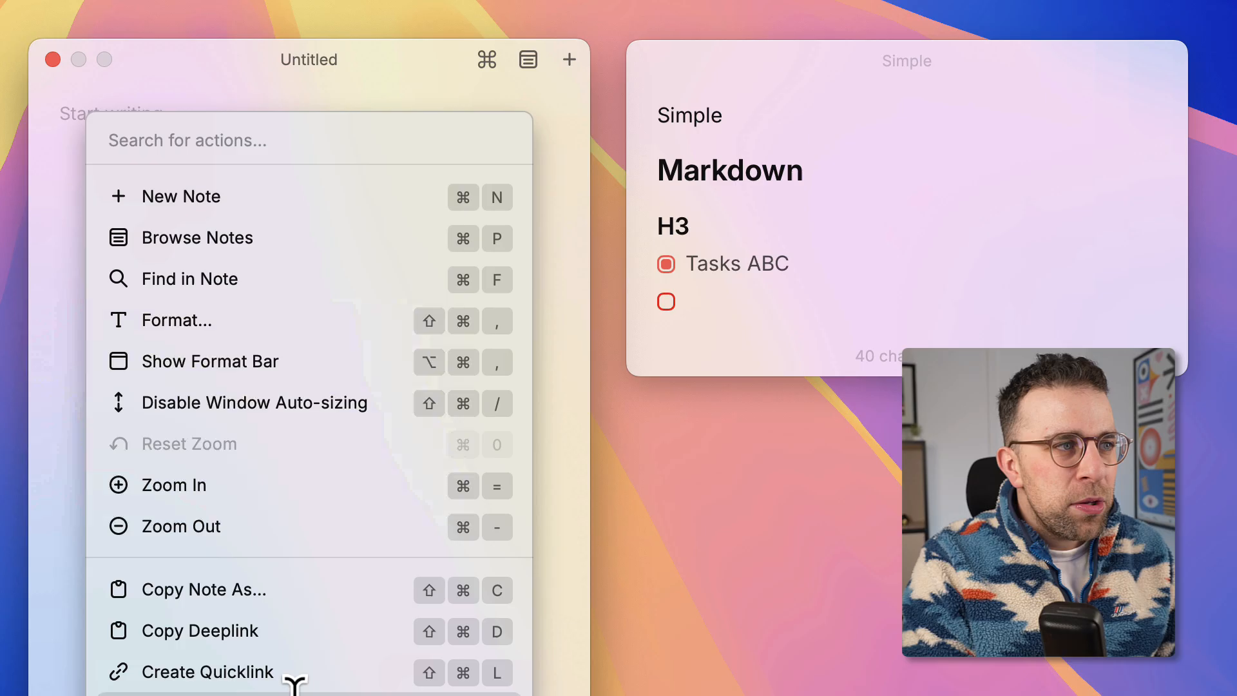
Save a quicklink named LINKS to the Links note and run it to reach the note.
click(213, 672)
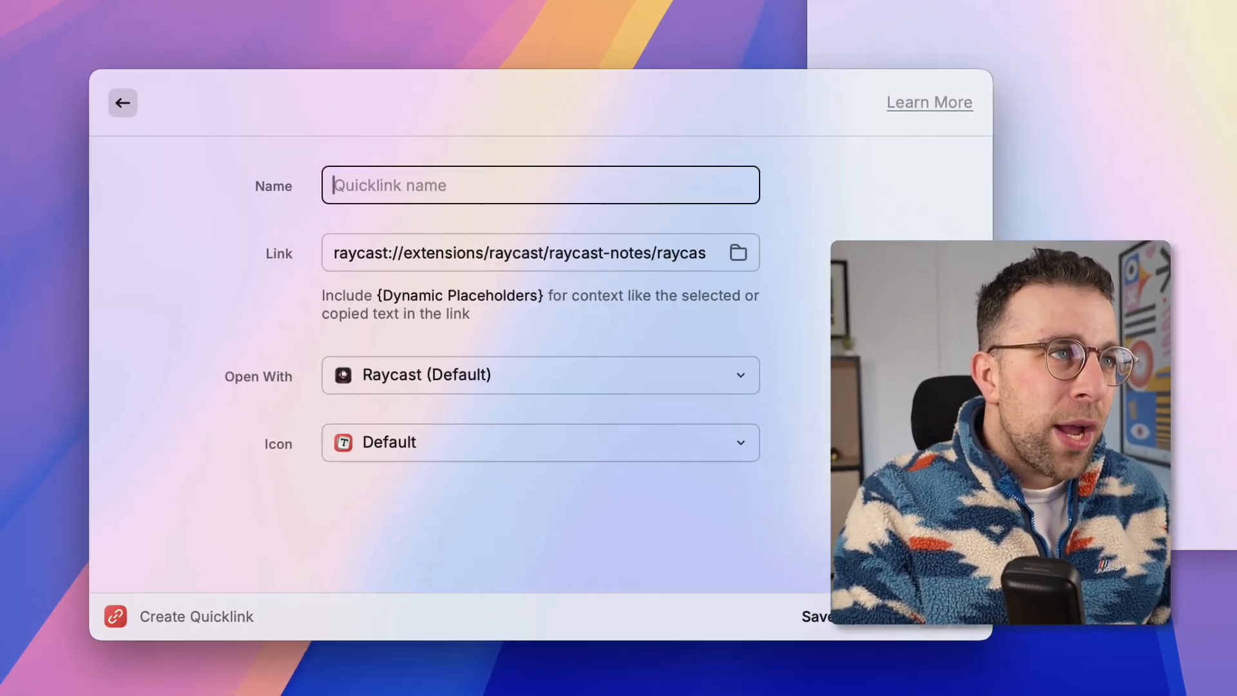
text(Links)
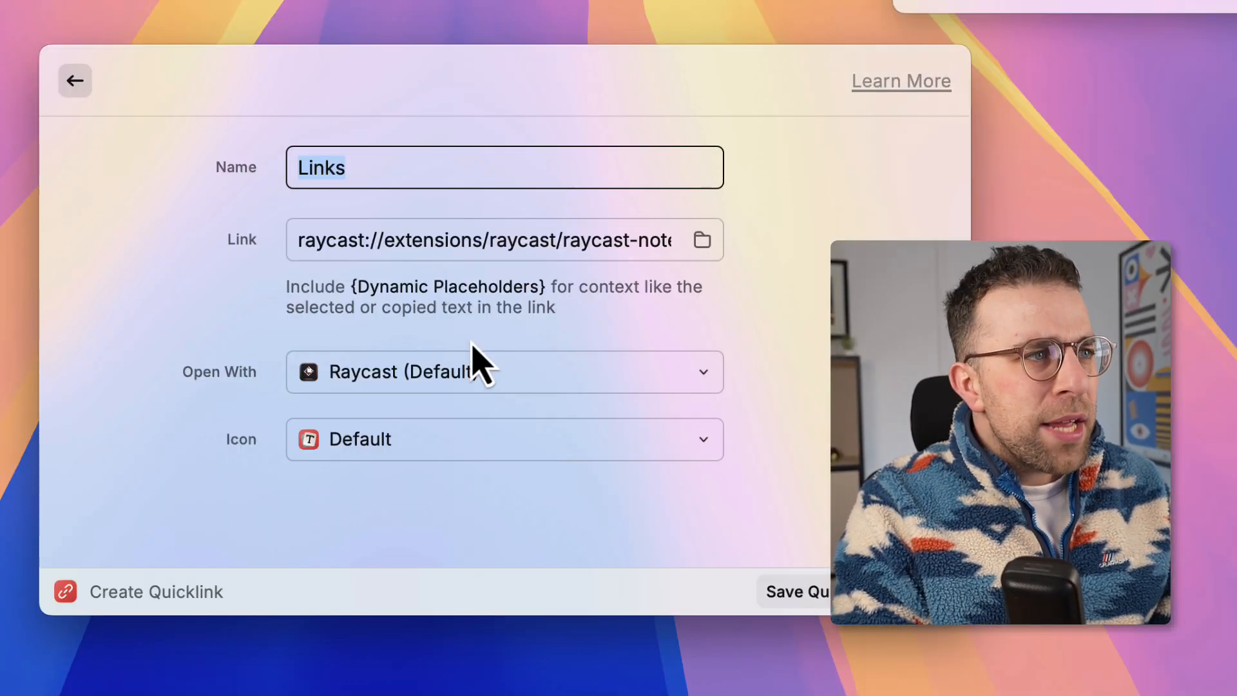
text(LINK)
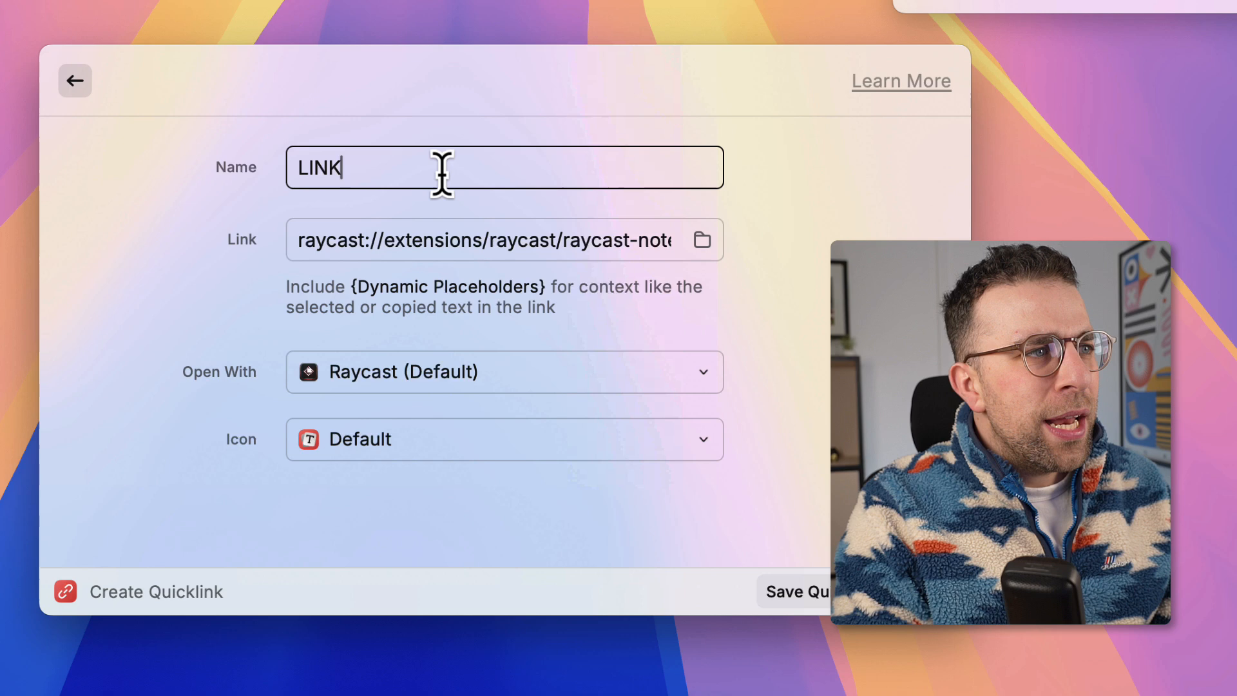
text(S)
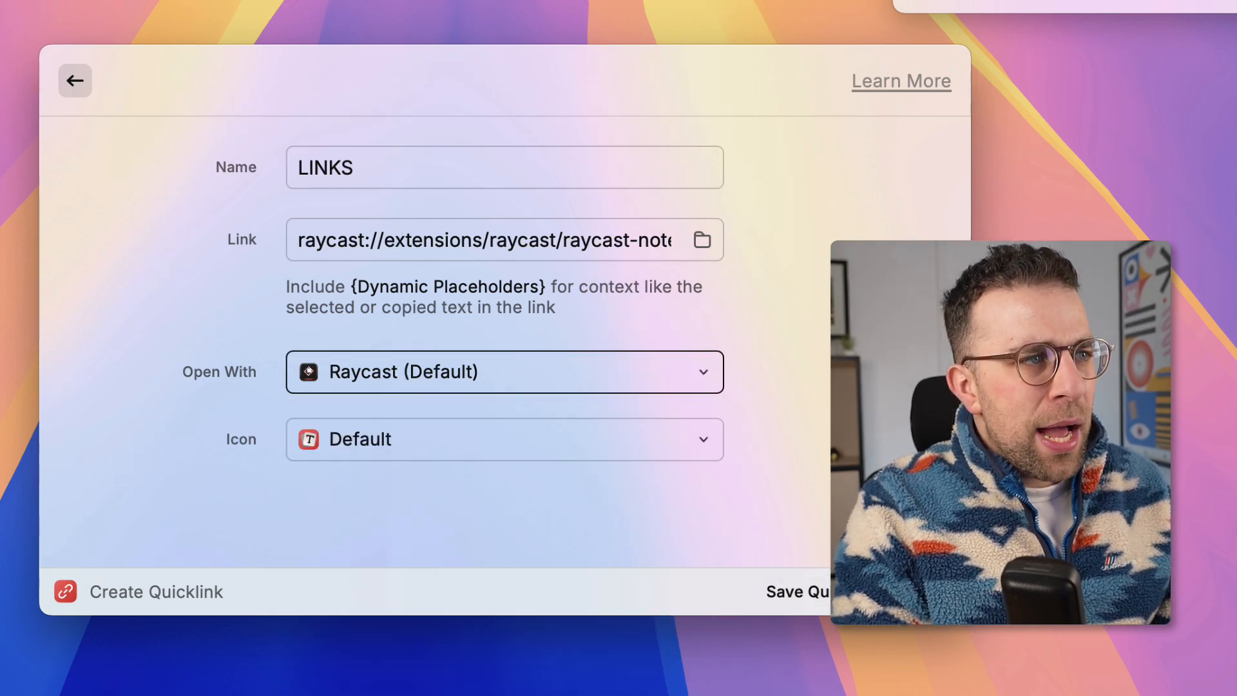
click(798, 592)
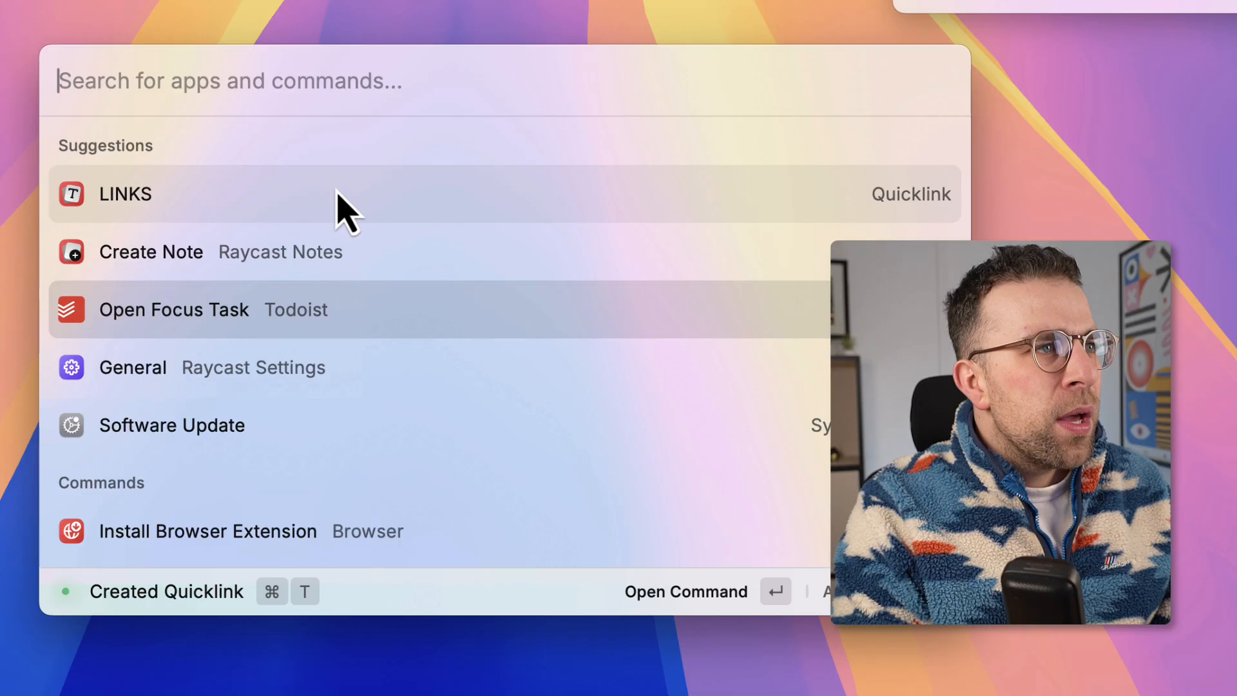
key(Escape)
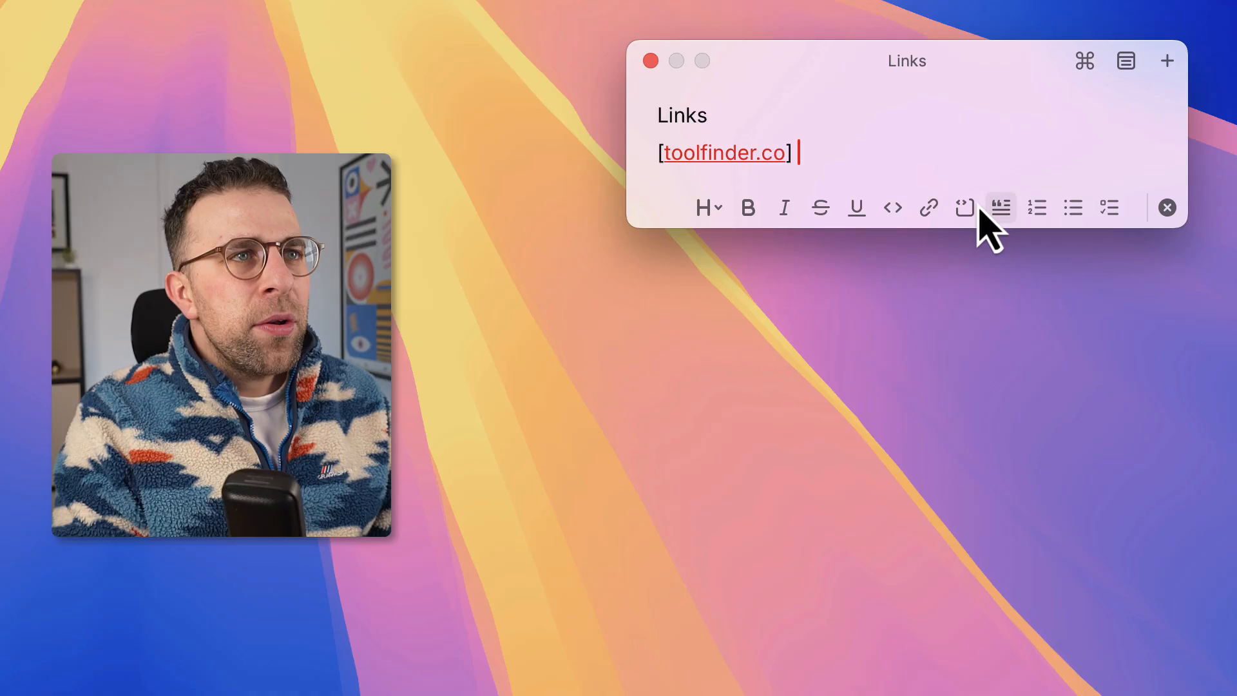
Add a new line below the toolfinder.co link and head to the Raycast Notes extension settings.
key(return)
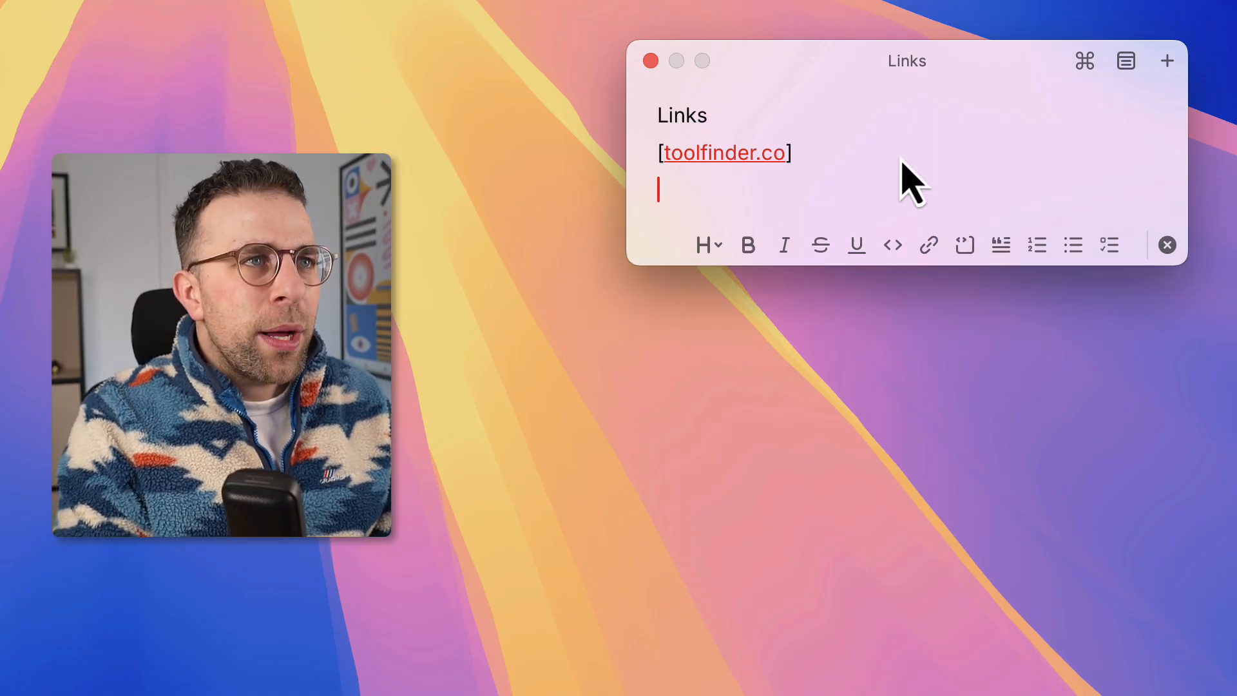
text(o)
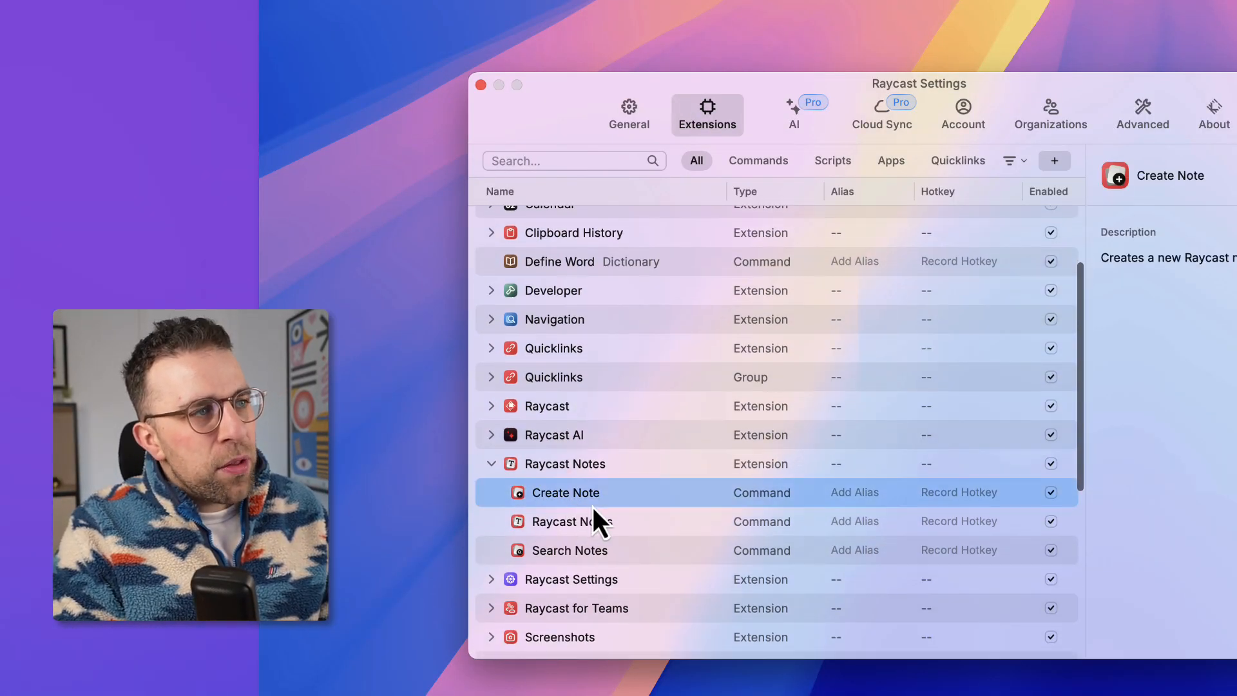
mouse_move(960, 491)
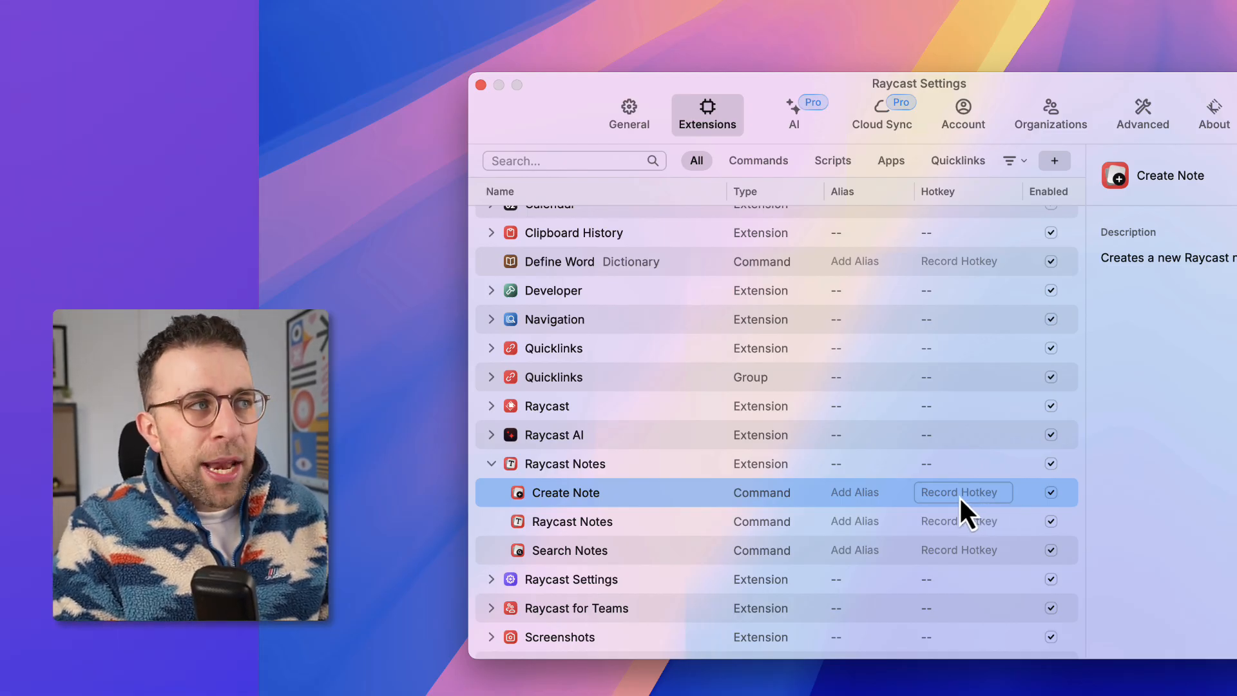
Review the Raycast AI and Cloud Sync pages, then the Account page's Pro features list.
click(792, 115)
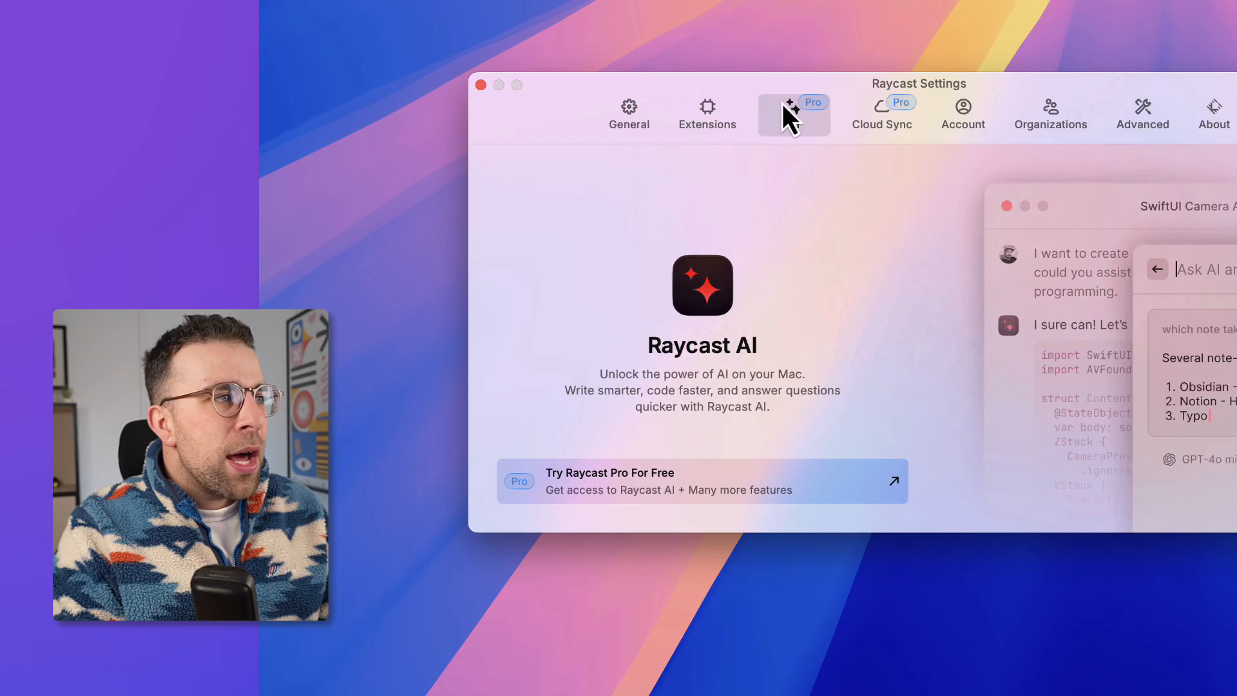
click(881, 114)
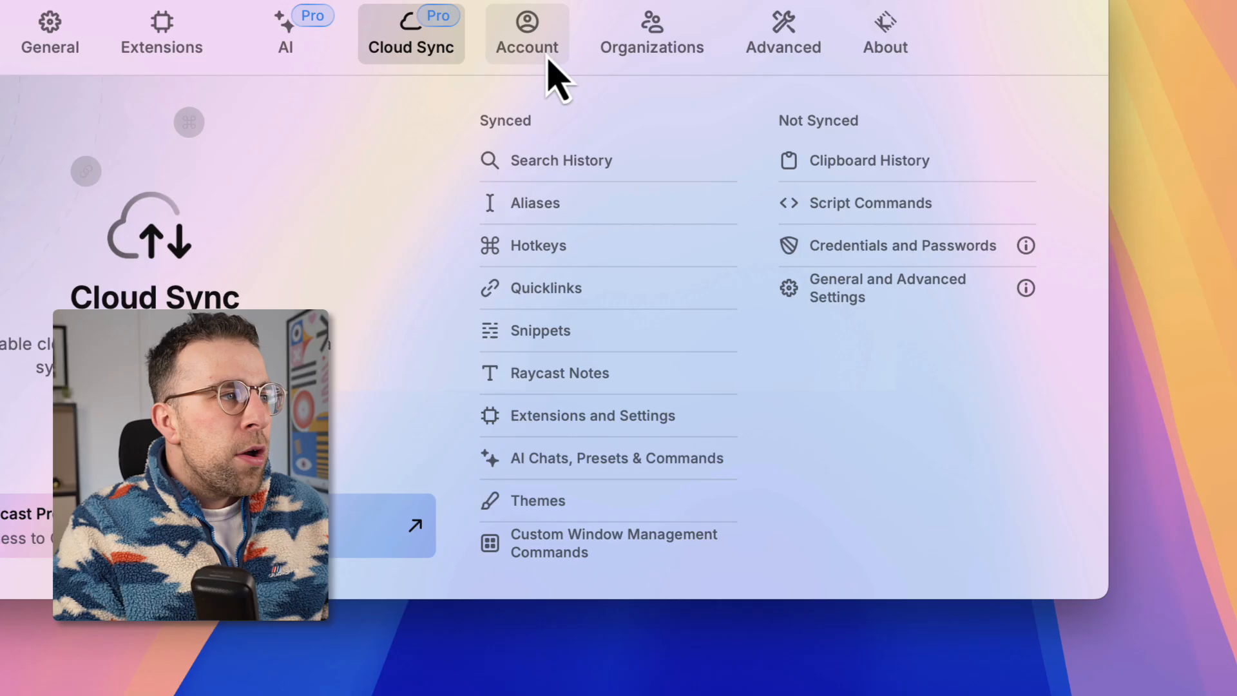
click(528, 31)
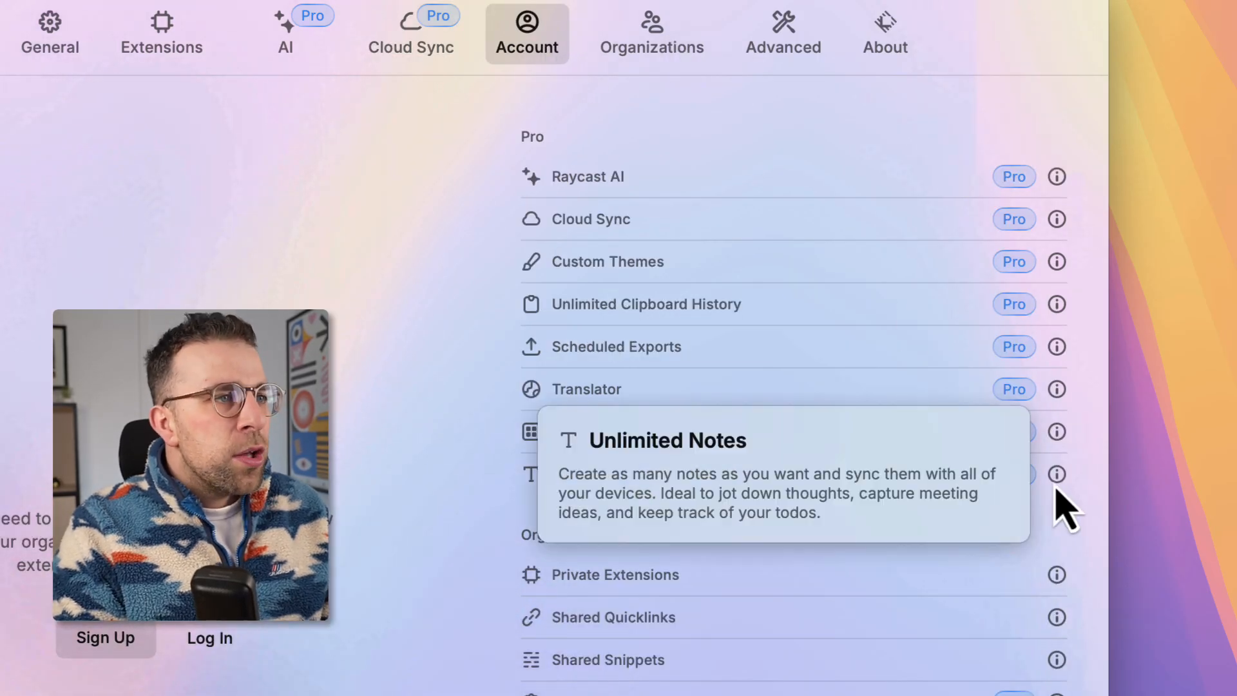
mouse_move(1066, 490)
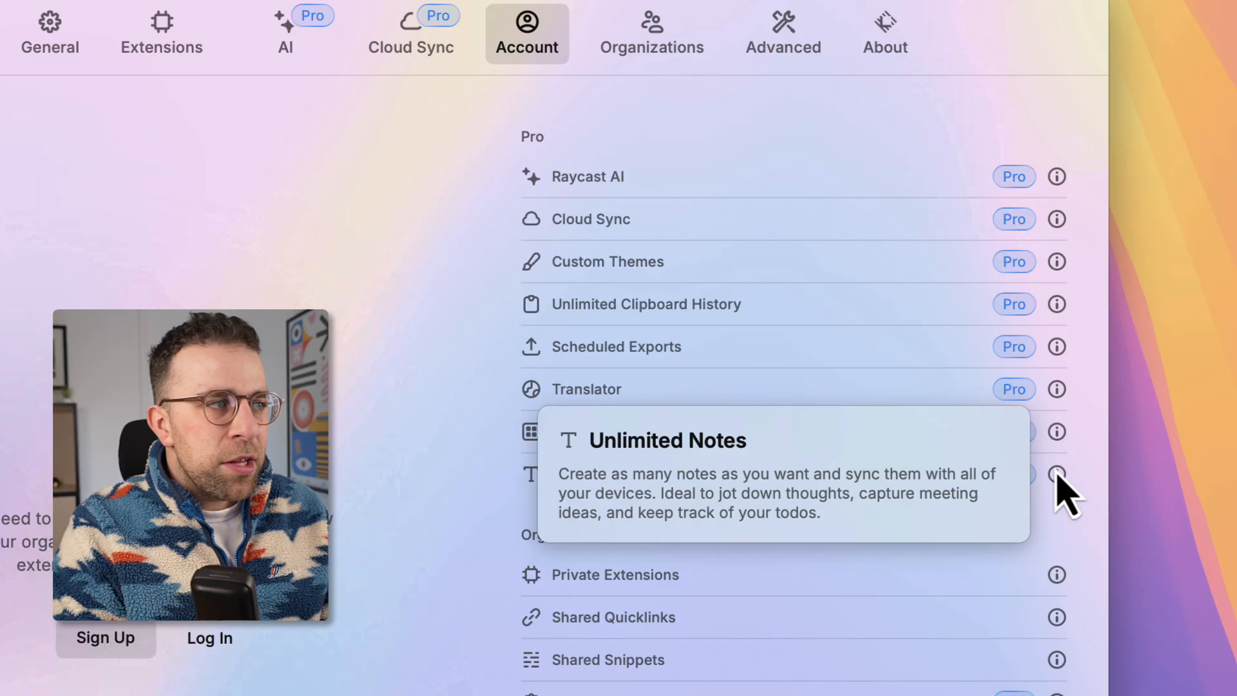
mouse_move(130, 651)
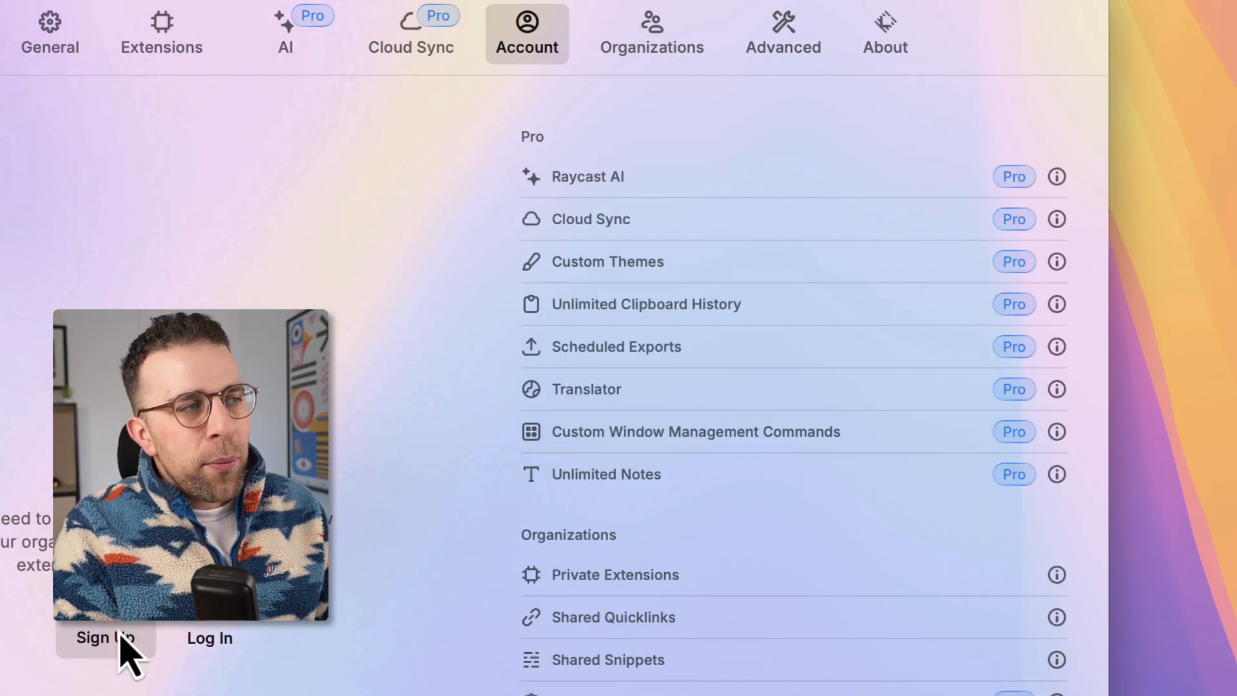
mouse_move(193, 680)
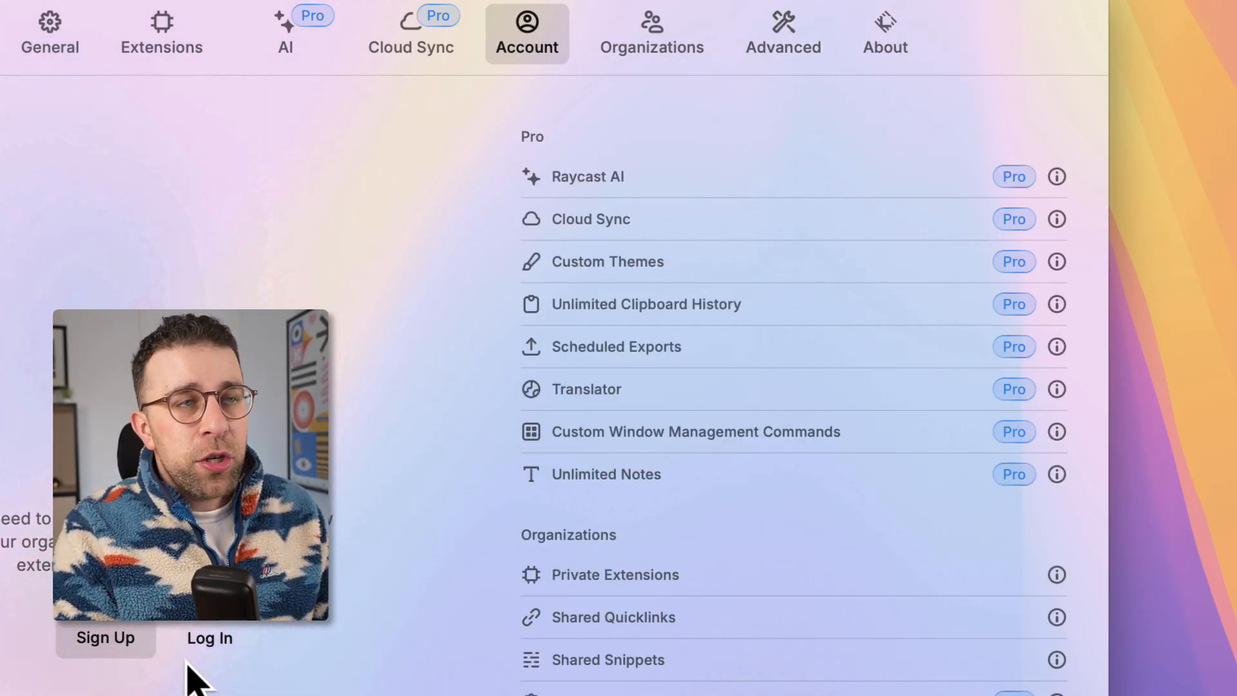